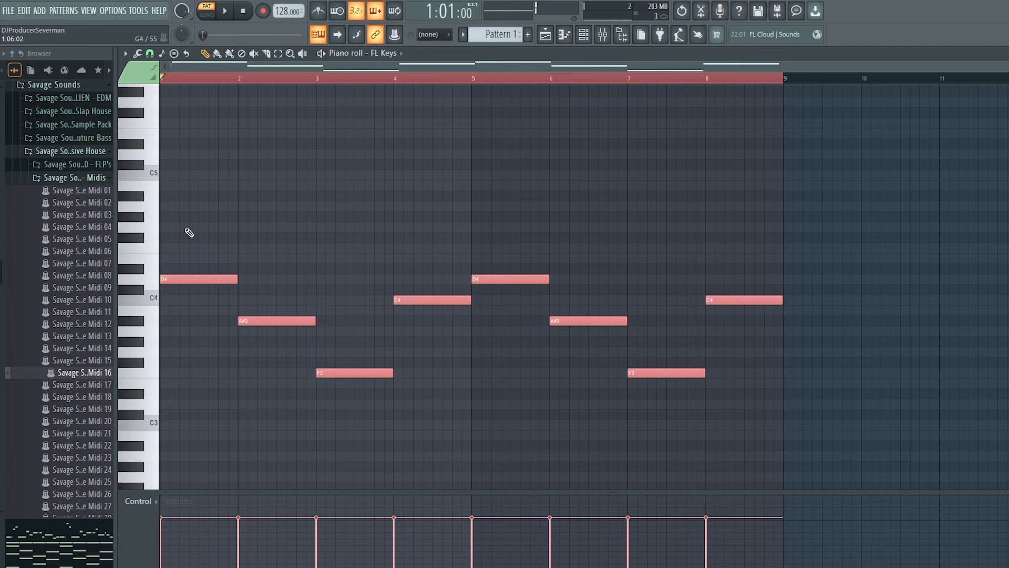
Add chord tones above each melody note across the FL Keys progression.
{"action": "left_click", "coordinate": [223, 10]}
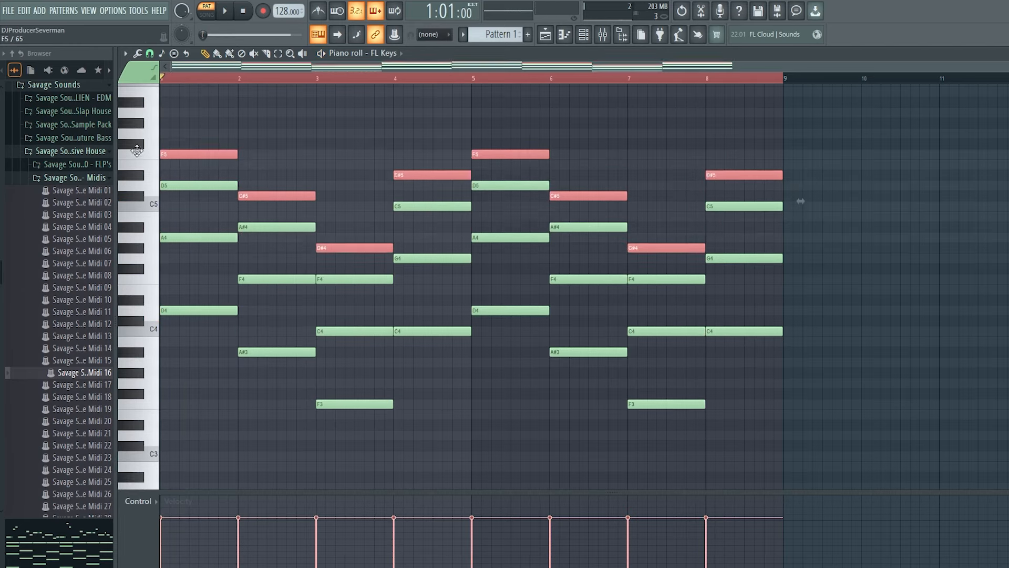
{"action": "left_click", "coordinate": [223, 10]}
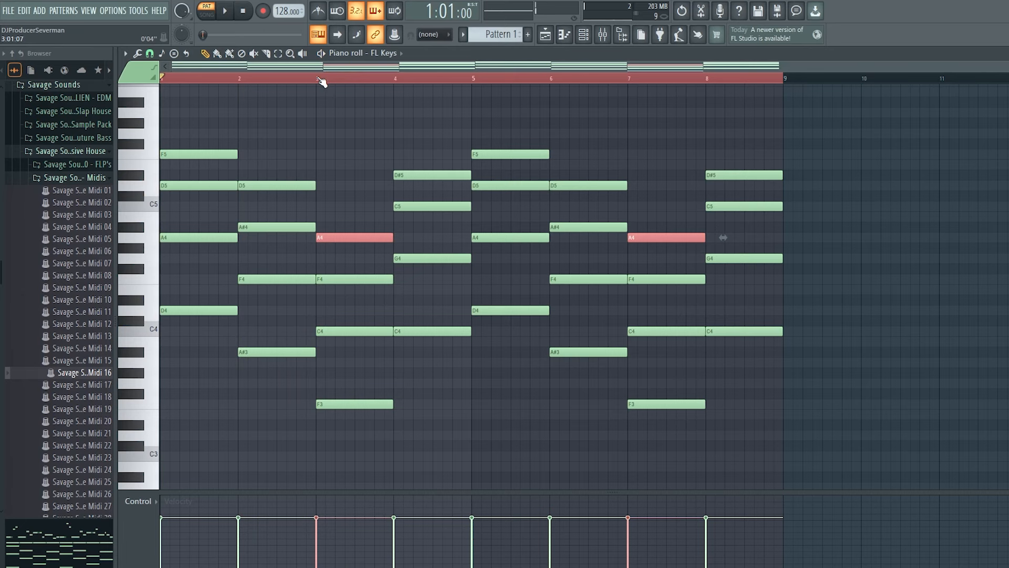
{"action": "left_click", "coordinate": [223, 11]}
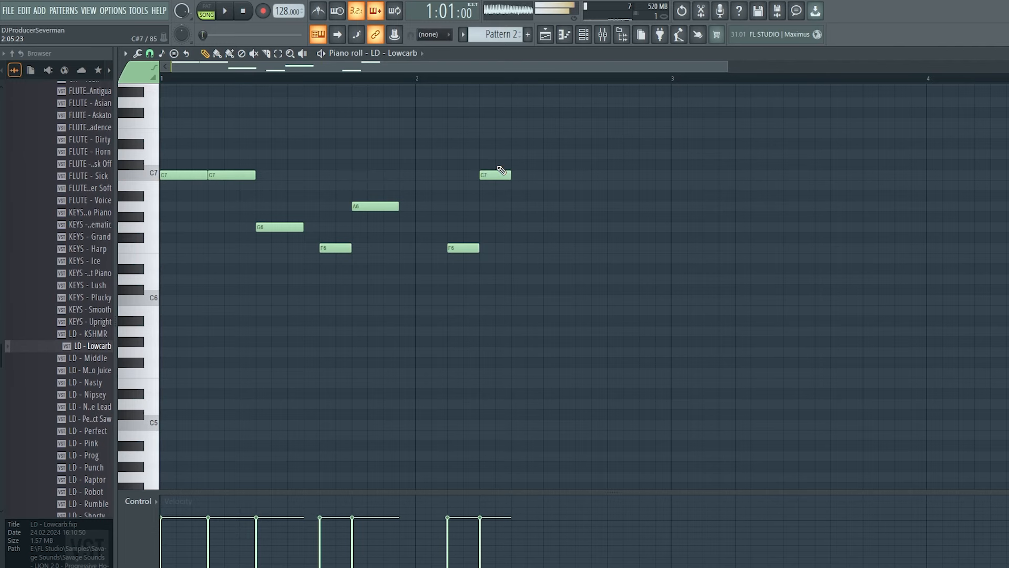
Draw and reposition lead melody notes across the bars, moving one up to G#6.
{"action": "left_click", "coordinate": [224, 10]}
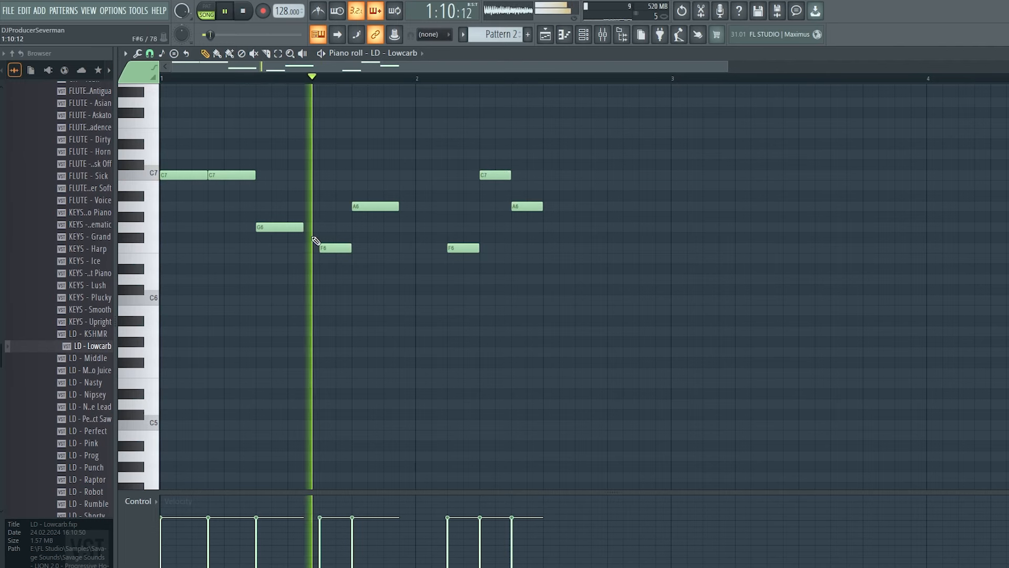
{"action": "left_click", "coordinate": [628, 248]}
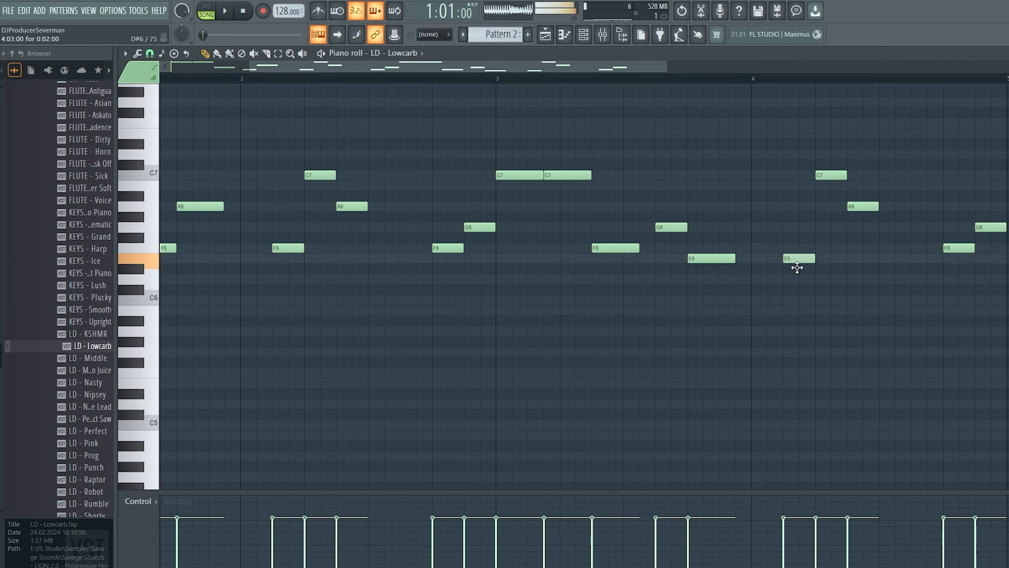
{"action": "left_click_drag", "start_coordinate": [798, 259], "coordinate": [798, 279]}
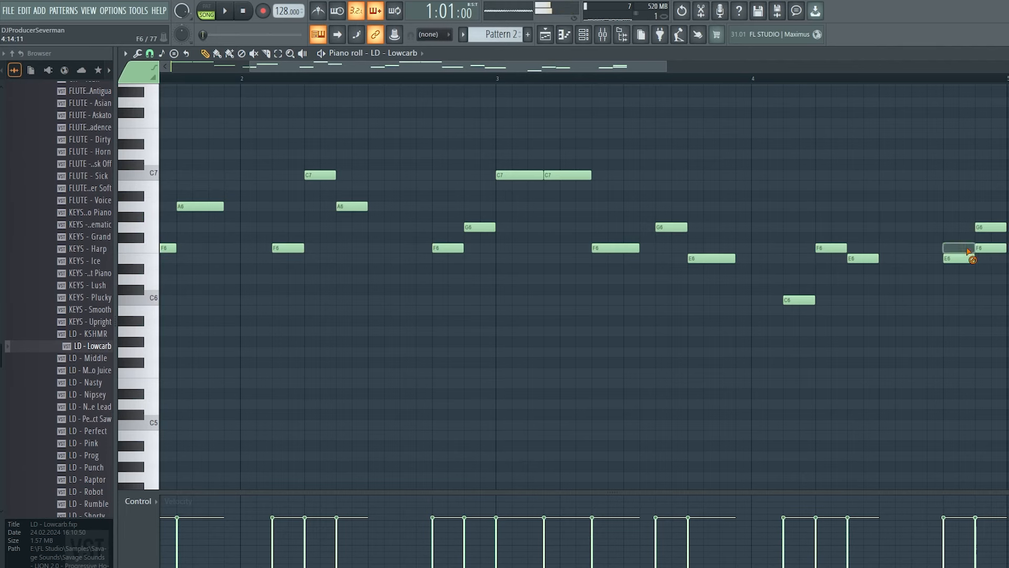
{"action": "left_click", "coordinate": [224, 10]}
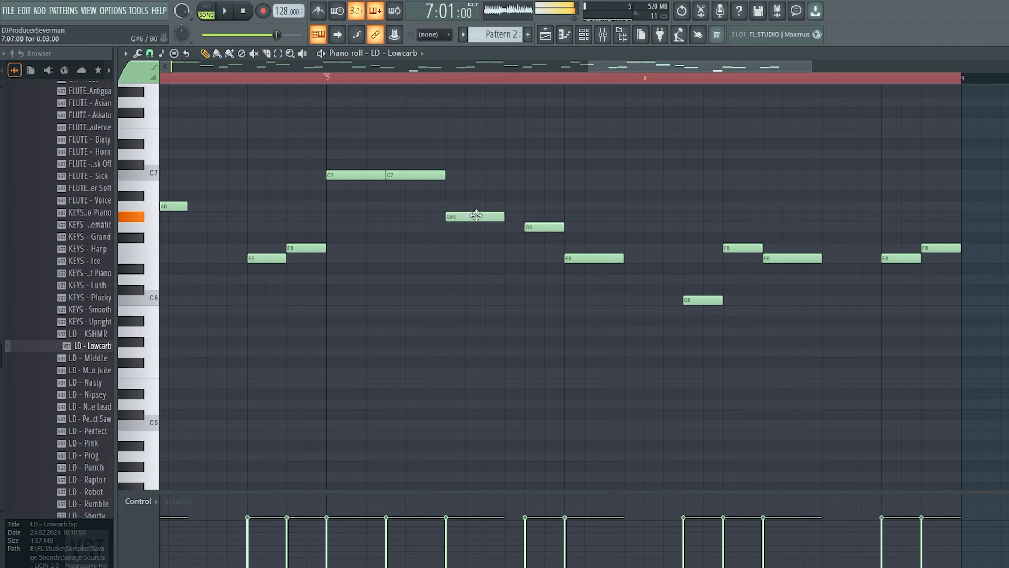
{"action": "left_click_drag", "start_coordinate": [473, 215], "coordinate": [543, 144]}
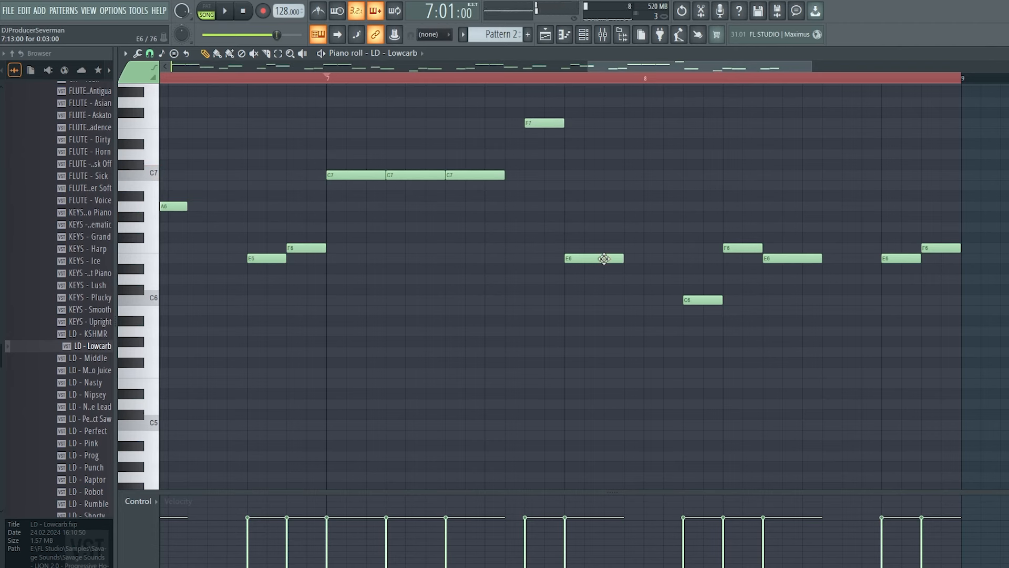
{"action": "left_click", "coordinate": [223, 10]}
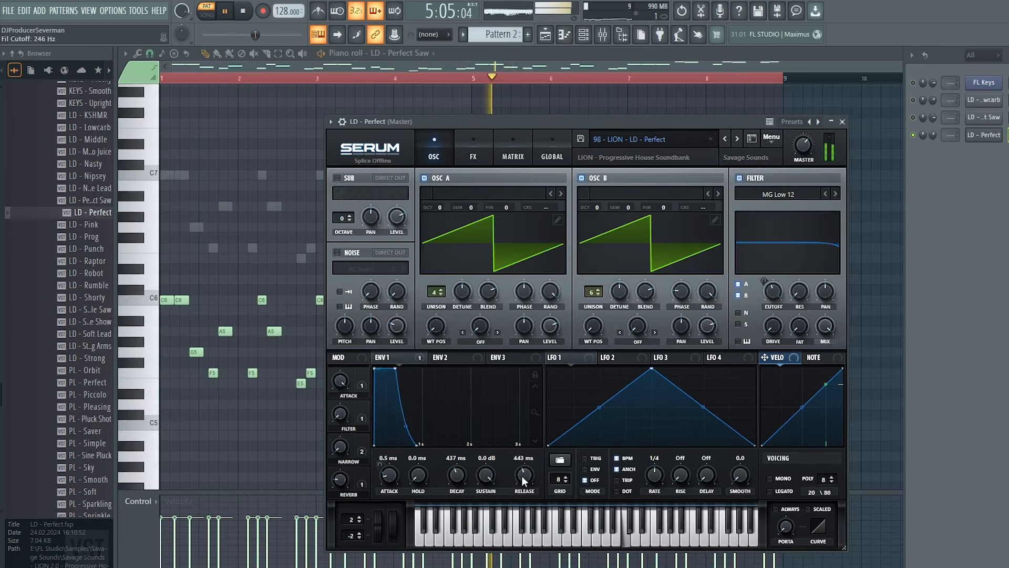
Shorten the ENV 1 Release on the LD - Perfect Serum lead.
{"action": "left_click_drag", "start_coordinate": [523, 474], "coordinate": [523, 464]}
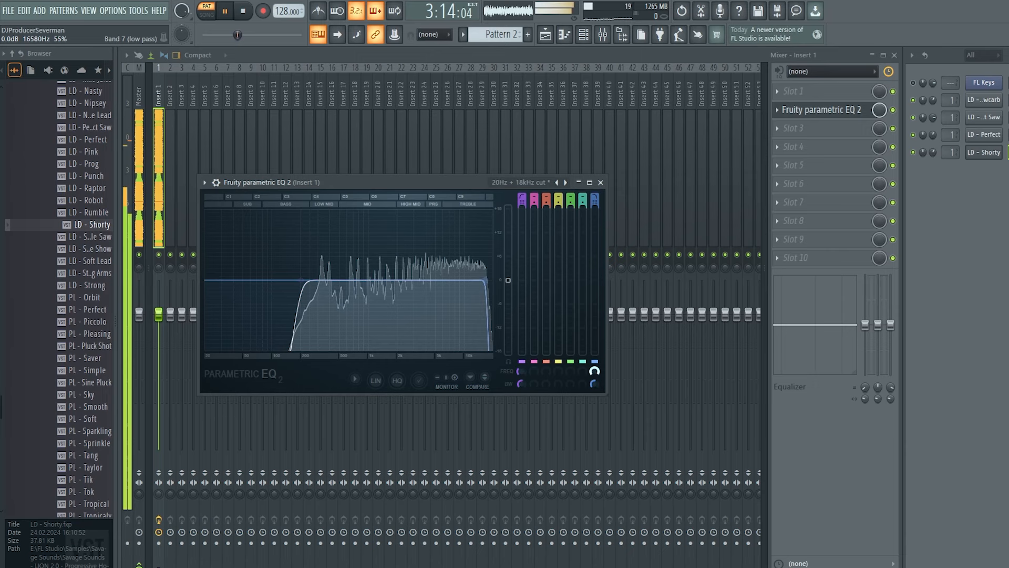
Load Fruity Stereo Enhancer, Peak Controller and Reeverb 2 into consecutive Insert 1 slots.
{"action": "left_click", "coordinate": [601, 182]}
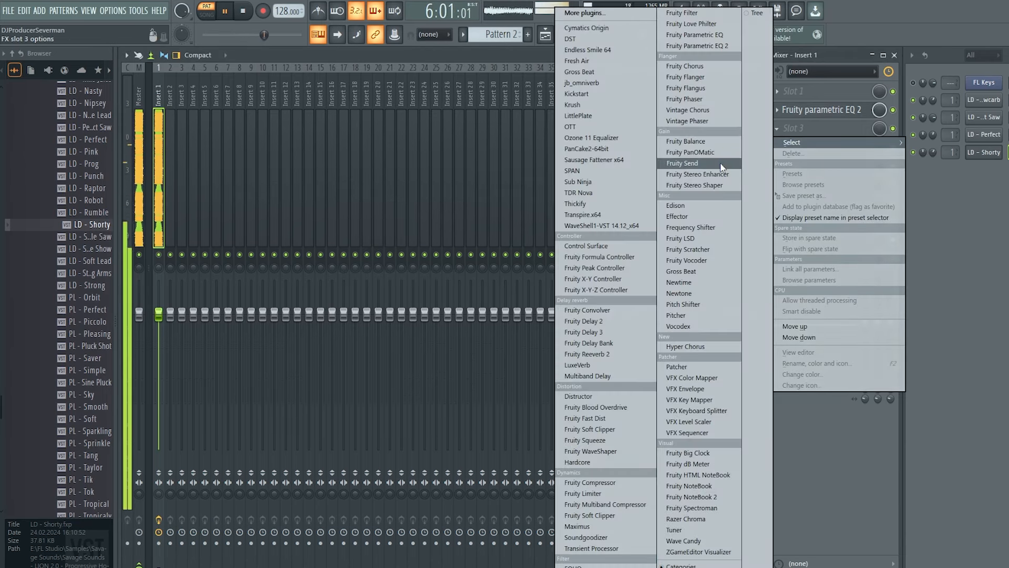
{"action": "left_click", "coordinate": [694, 174]}
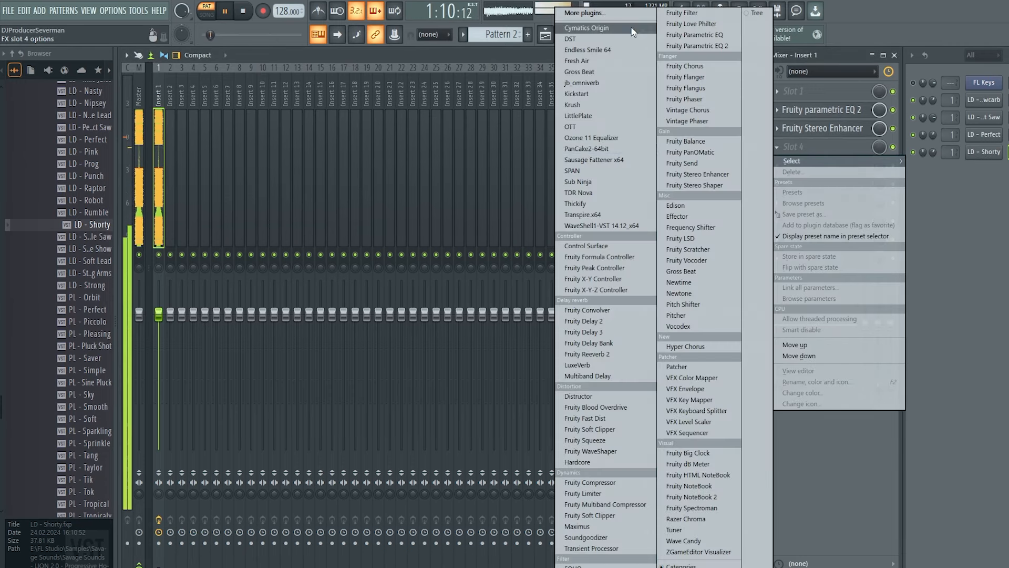
{"action": "left_click", "coordinate": [593, 267]}
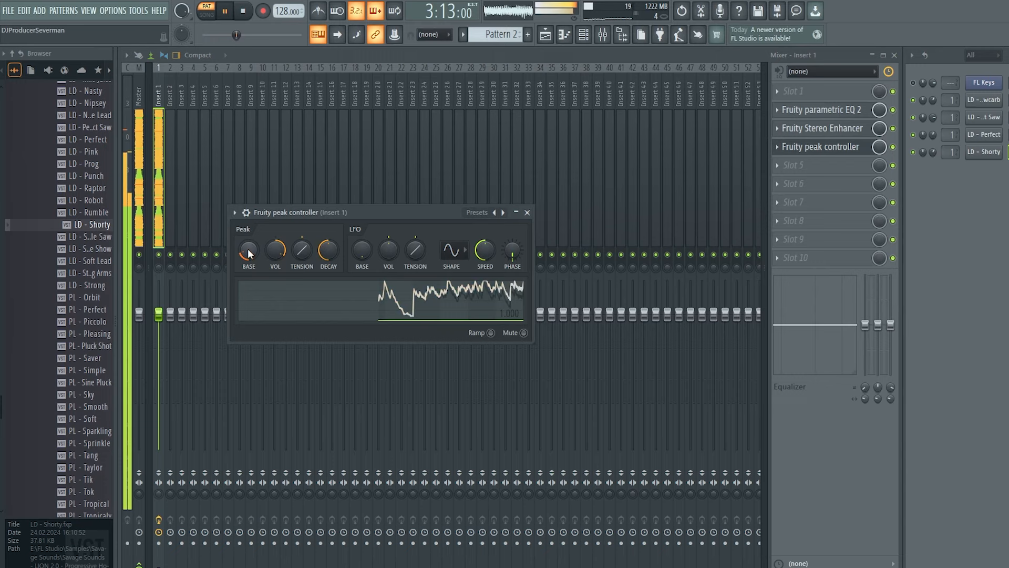
{"action": "left_click_drag", "start_coordinate": [248, 251], "coordinate": [248, 238]}
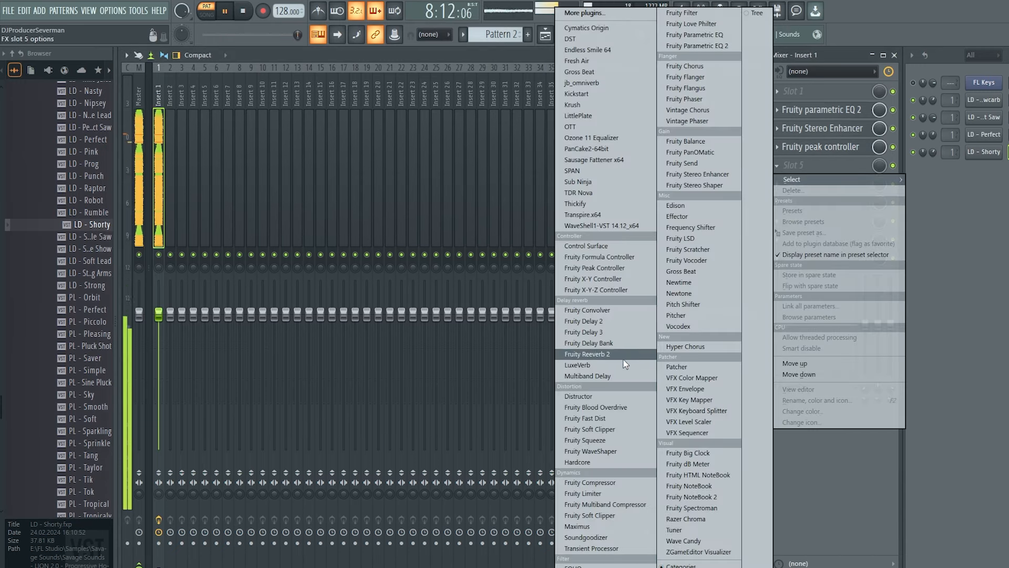
{"action": "left_click", "coordinate": [586, 354]}
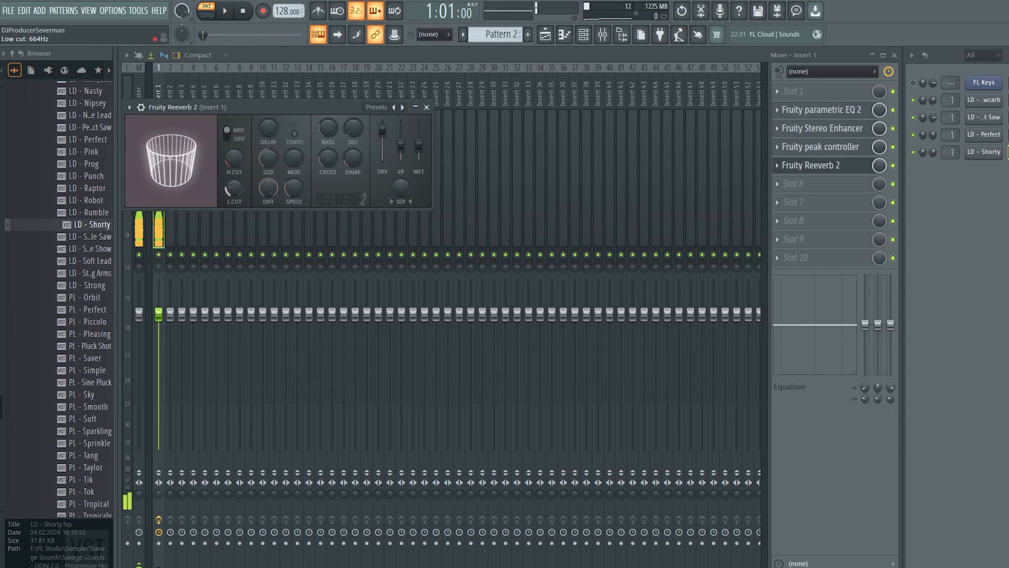
Link the Reeverb 2 wet level to Peak ctrl - Peak and tune the controller's volume amount.
{"action": "left_click", "coordinate": [222, 10]}
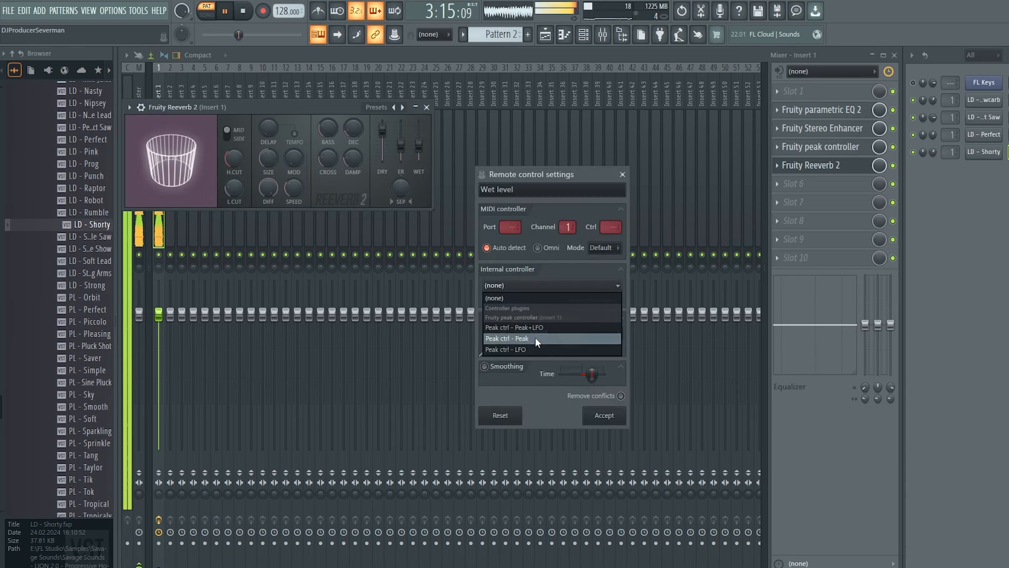
{"action": "left_click", "coordinate": [507, 338]}
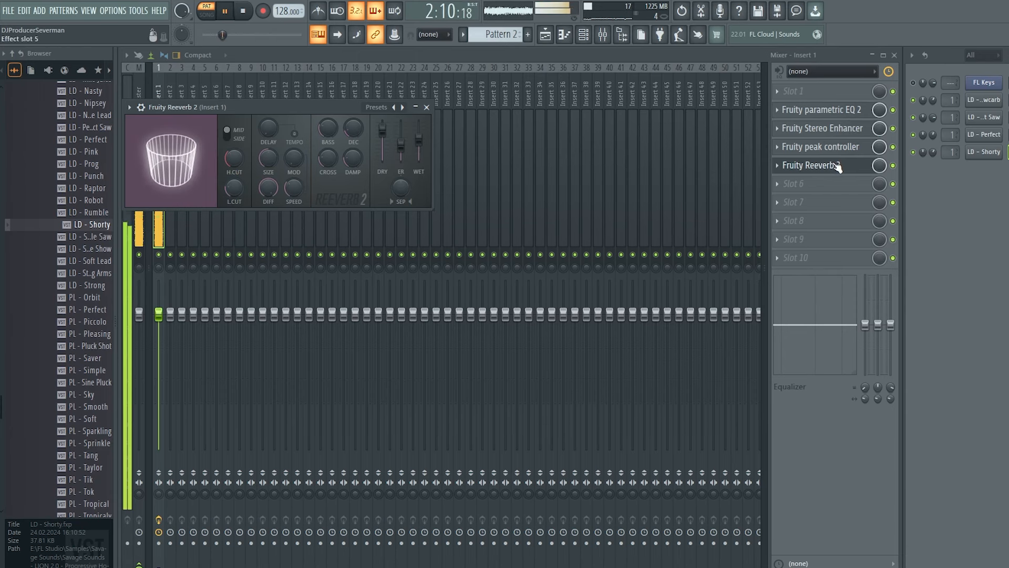
{"action": "left_click", "coordinate": [824, 146]}
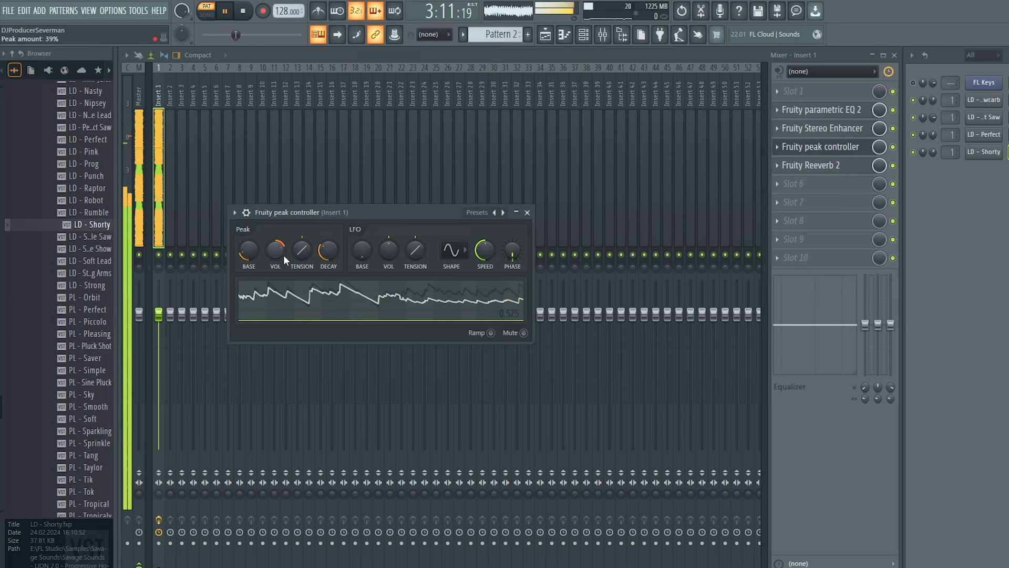
{"action": "left_click_drag", "start_coordinate": [274, 250], "coordinate": [274, 258]}
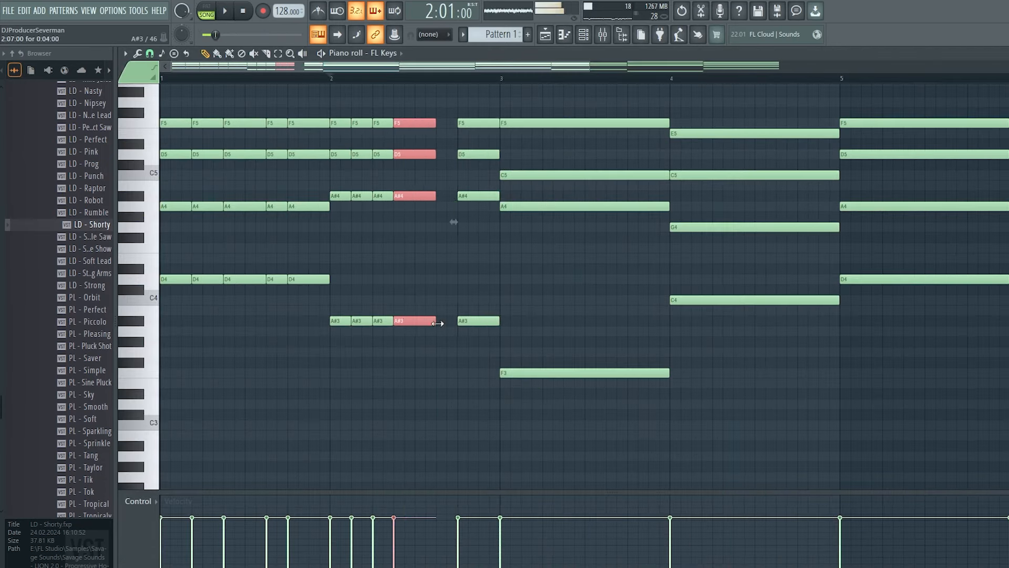
Shorten an FL Keys chord note into a stab.
{"action": "left_click", "coordinate": [224, 11]}
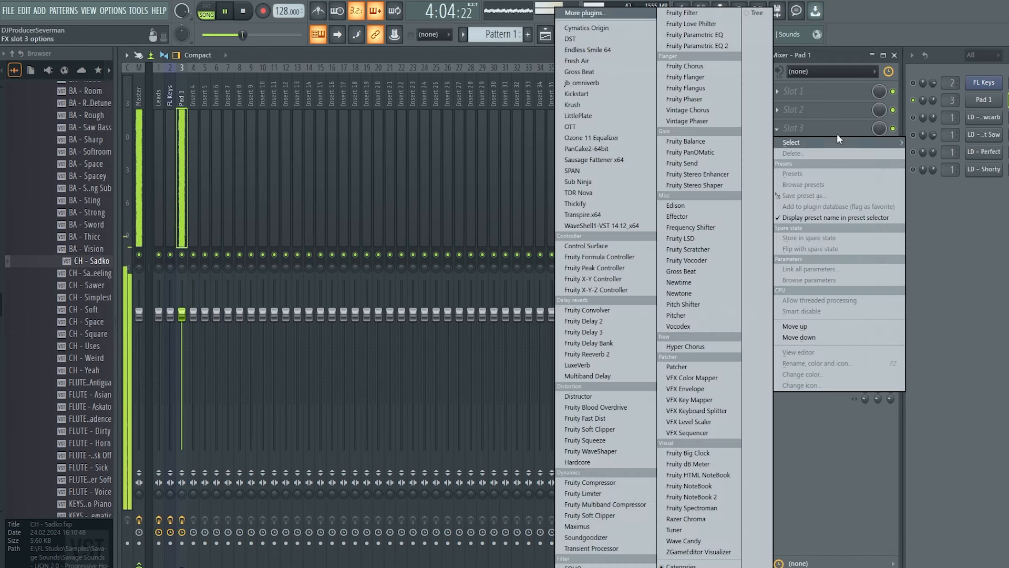
Load Fruity Parametric EQ 2 onto the Pad 1 insert.
{"action": "left_click", "coordinate": [578, 93]}
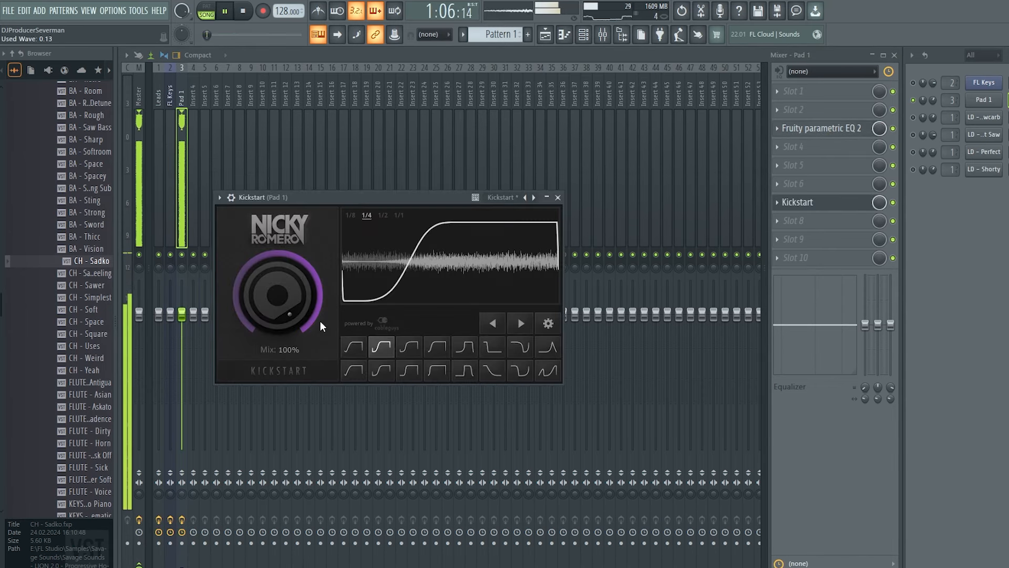
{"action": "left_click", "coordinate": [602, 33]}
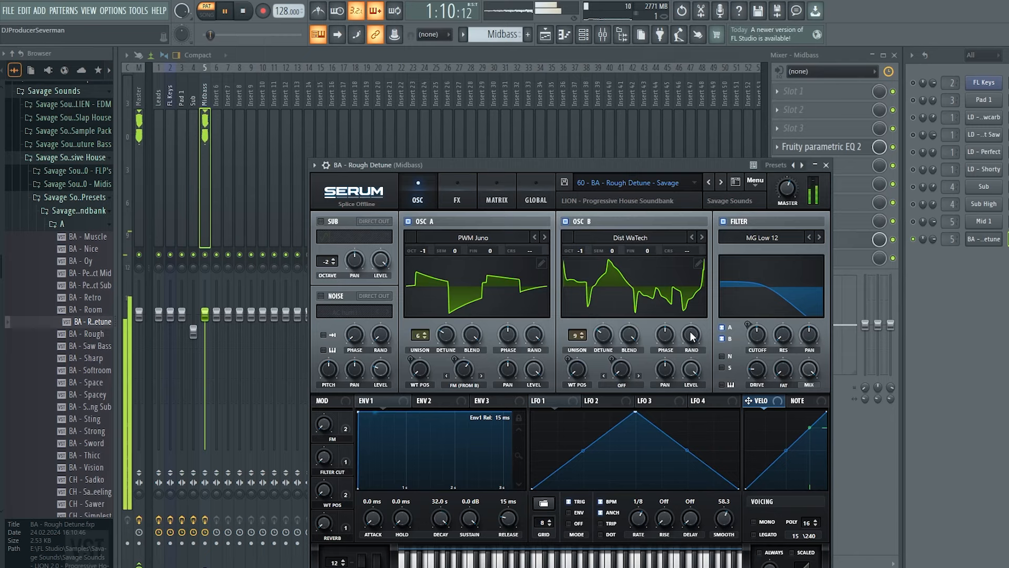
Adjust the Midbass EQ and switch CamelCrusher to the Bass Maker patch.
{"action": "left_click_drag", "start_coordinate": [757, 336], "coordinate": [757, 329]}
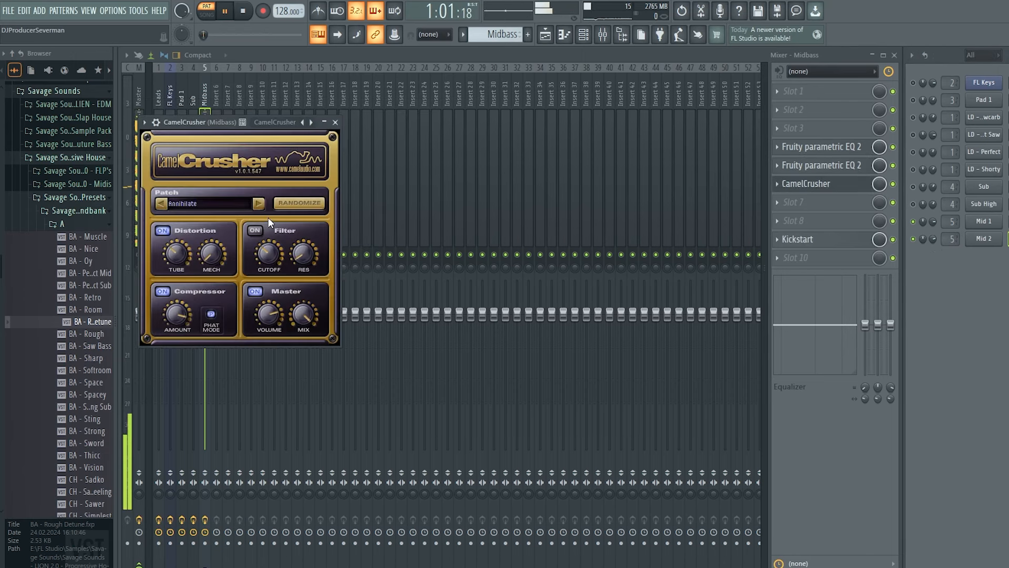
{"action": "left_click", "coordinate": [260, 203]}
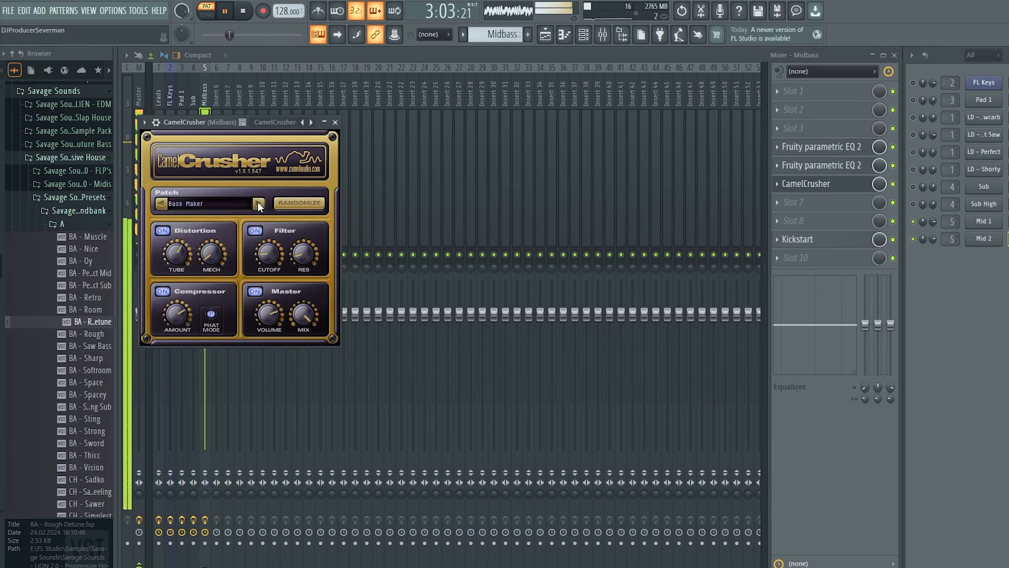
{"action": "left_click", "coordinate": [259, 203]}
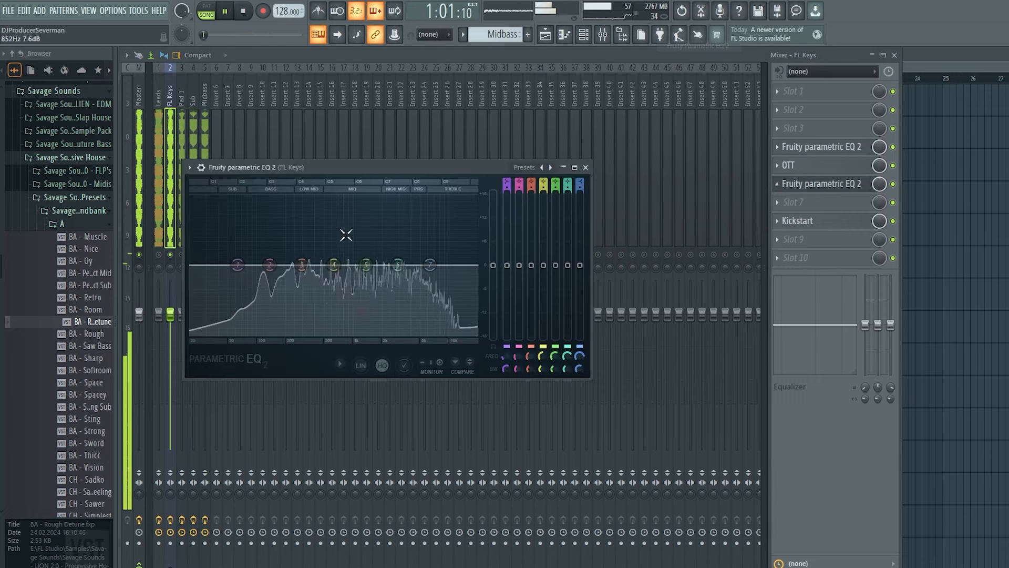
Dip the FL Keys EQ near 444 Hz and 235 Hz and boost it near 2 kHz.
{"action": "left_click_drag", "start_coordinate": [316, 265], "coordinate": [315, 234]}
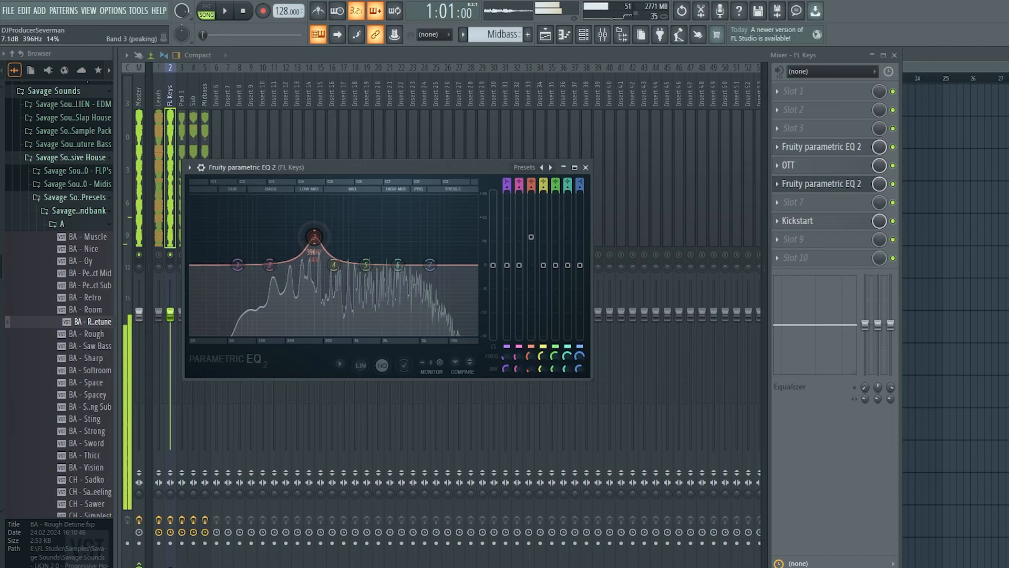
{"action": "left_click_drag", "start_coordinate": [312, 234], "coordinate": [320, 277]}
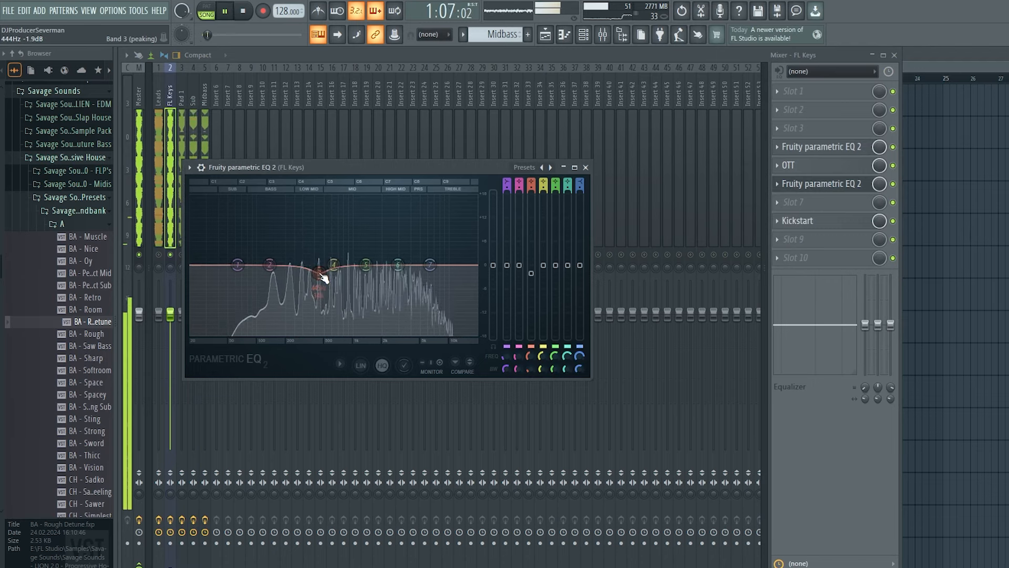
{"action": "left_click_drag", "start_coordinate": [322, 280], "coordinate": [382, 251]}
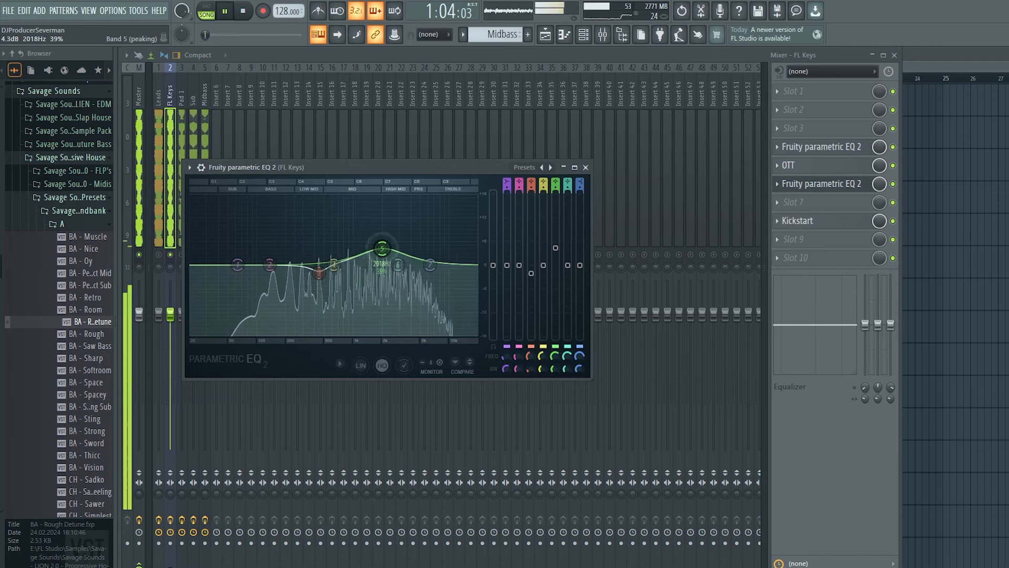
{"action": "left_click_drag", "start_coordinate": [383, 250], "coordinate": [358, 254]}
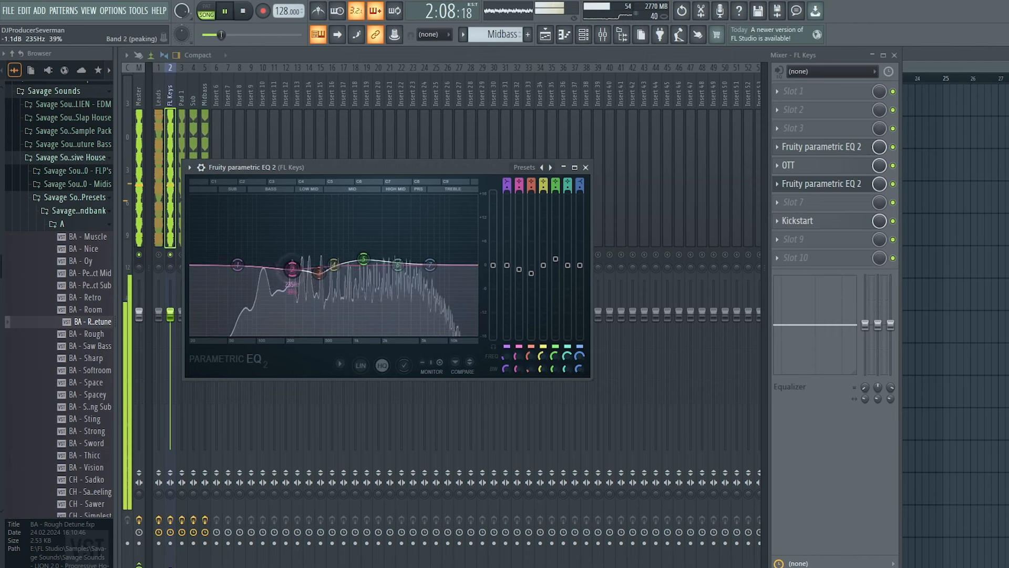
{"action": "left_click", "coordinate": [585, 167]}
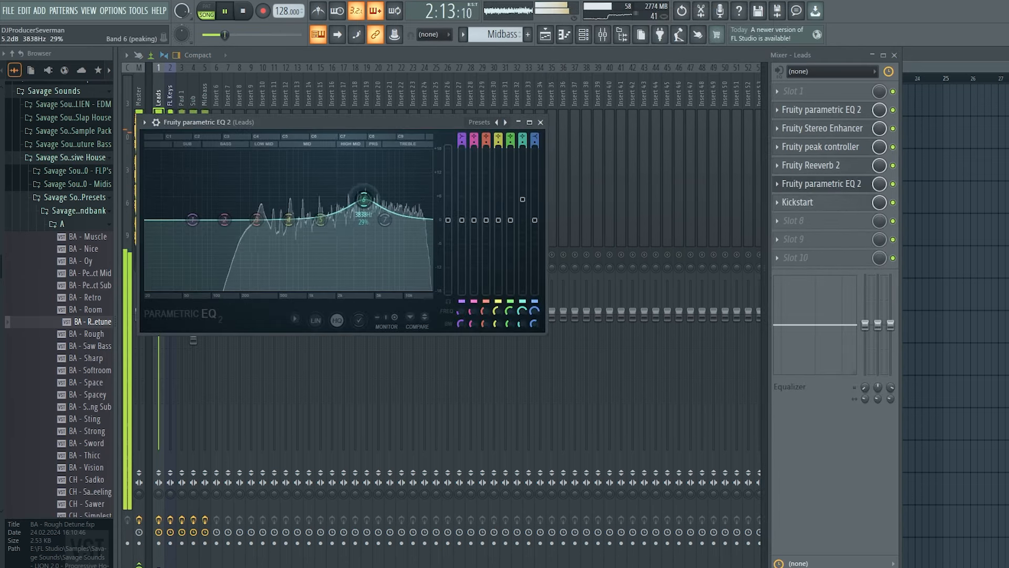
Pull the Leads EQ down slightly around 1 kHz and tame its high-mid boost.
{"action": "left_click_drag", "start_coordinate": [365, 197], "coordinate": [366, 225]}
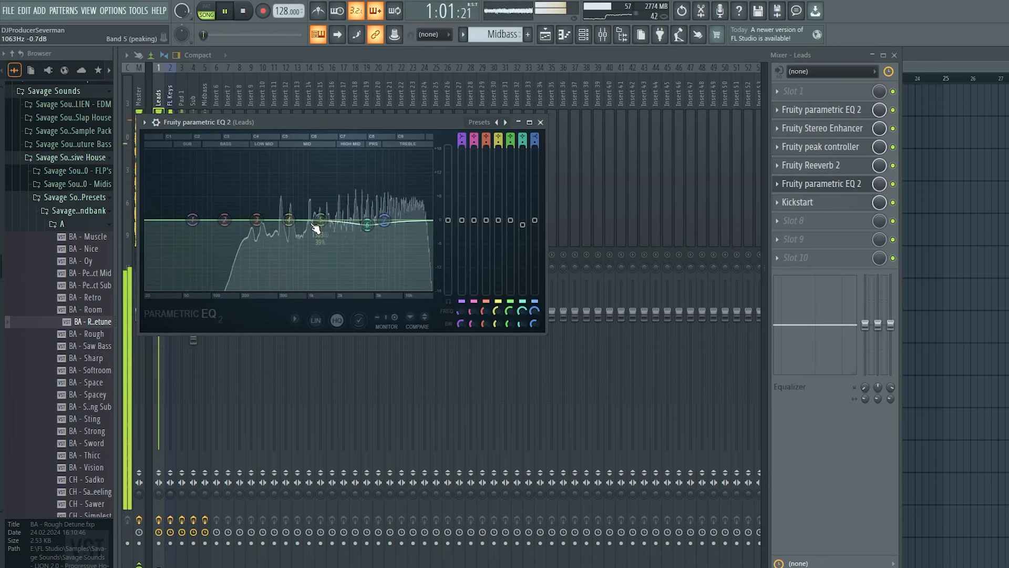
{"action": "left_click_drag", "start_coordinate": [319, 222], "coordinate": [308, 199]}
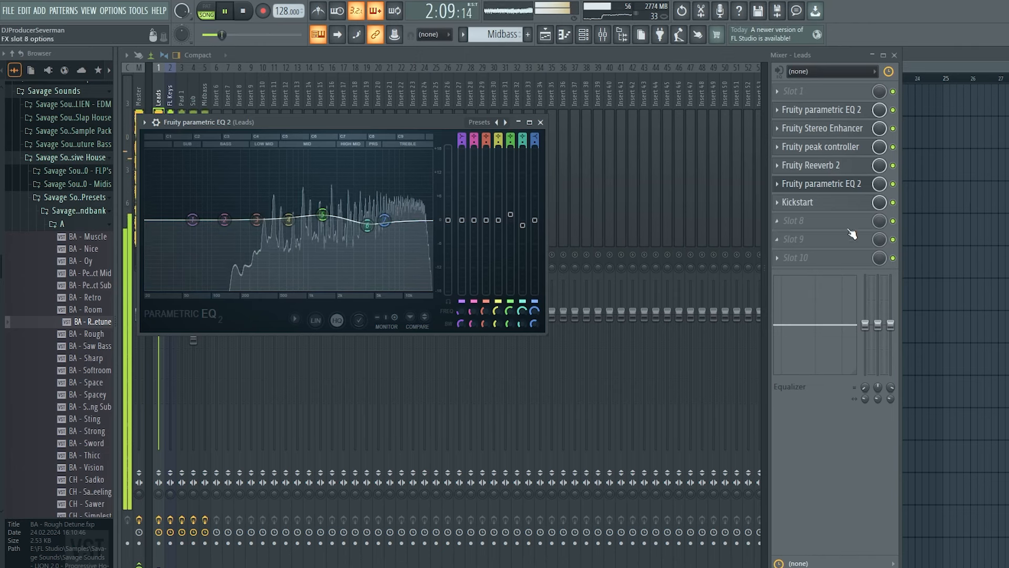
{"action": "left_click", "coordinate": [540, 122]}
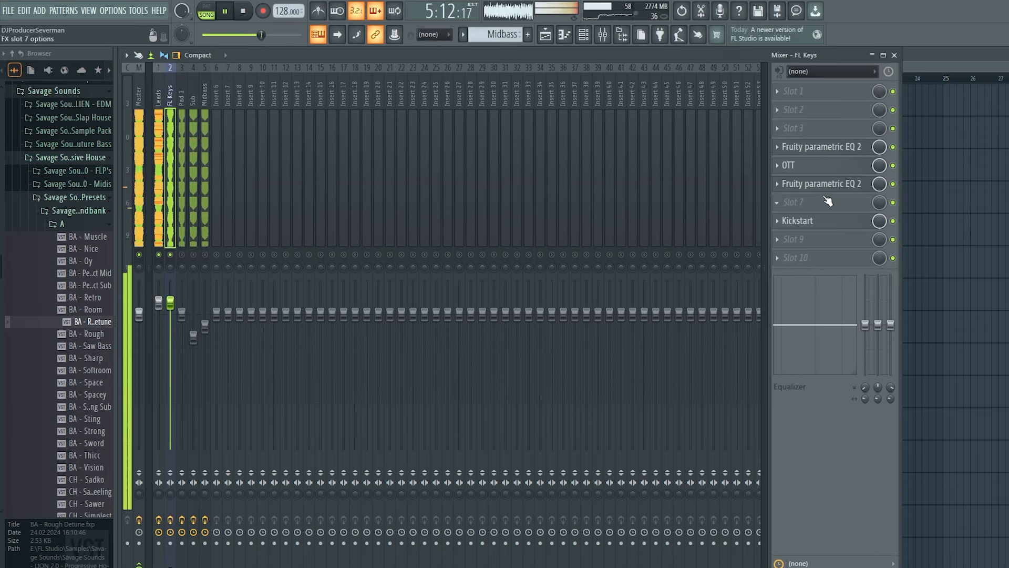
Cut the FL Keys EQ band 1 to about -2 dB around 123 Hz.
{"action": "left_click", "coordinate": [822, 148]}
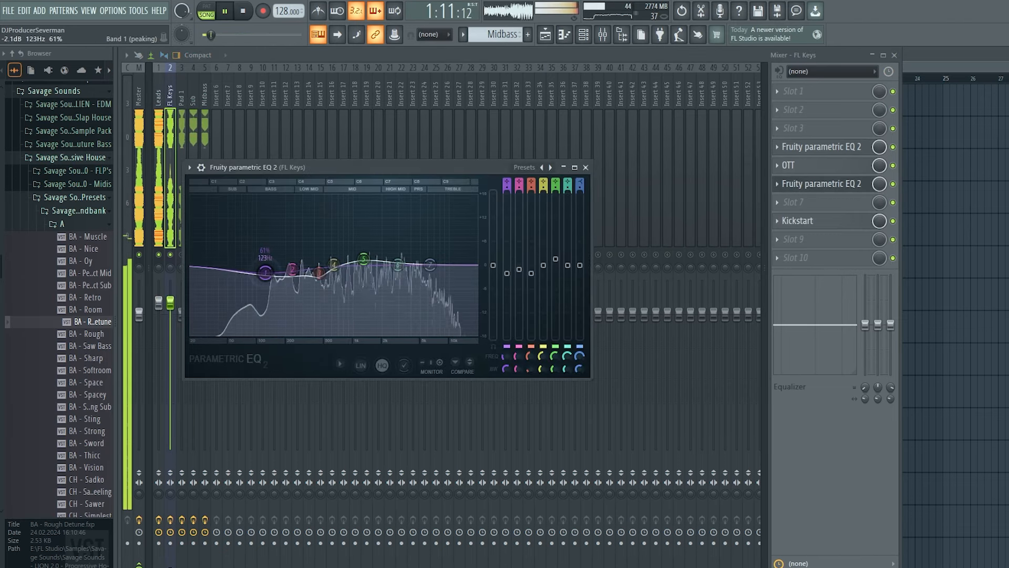
{"action": "left_click_drag", "start_coordinate": [266, 272], "coordinate": [261, 277]}
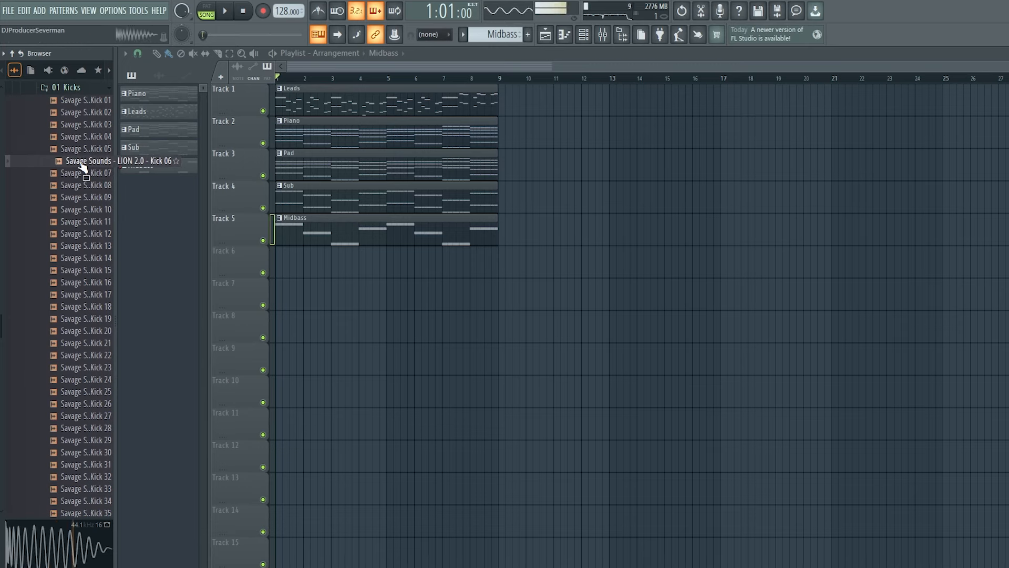
Place the Kick 06 sample on Track 6 to start the drum layer.
{"action": "left_click_drag", "start_coordinate": [85, 160], "coordinate": [290, 264]}
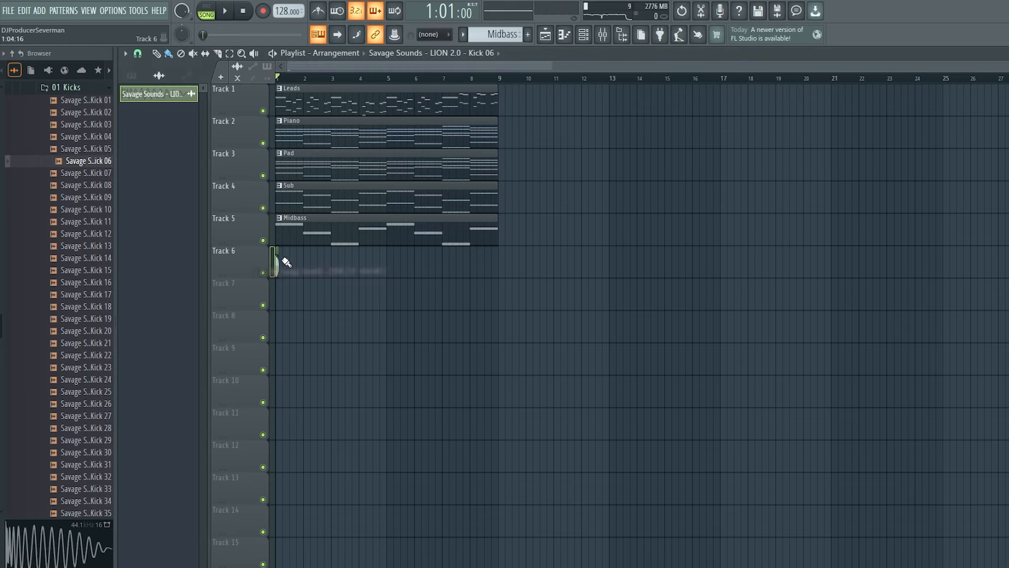
{"action": "left_click", "coordinate": [224, 11]}
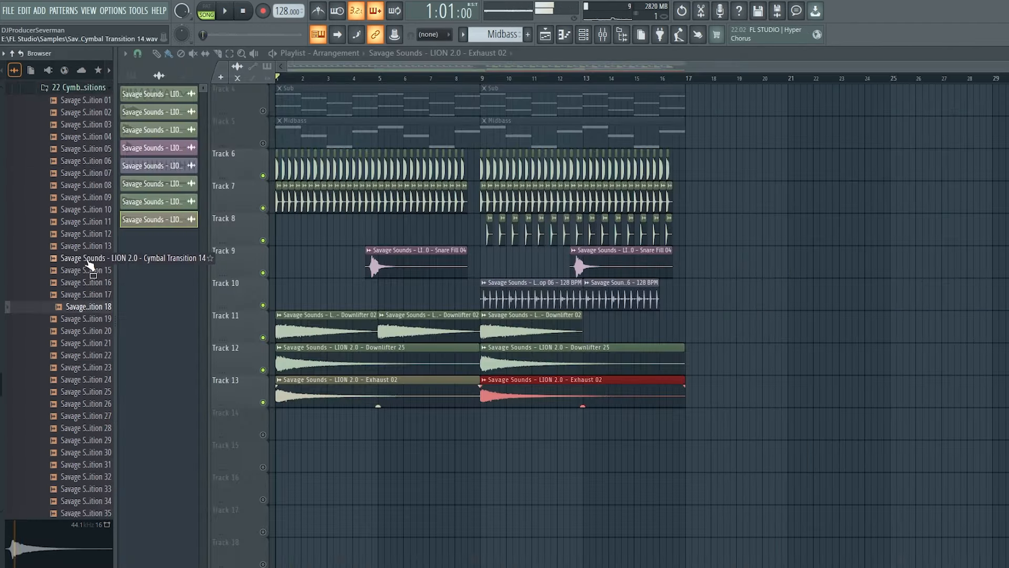
Place Cymbal Transition 14 on Track 14 of the playlist.
{"action": "left_click_drag", "start_coordinate": [90, 259], "coordinate": [278, 449]}
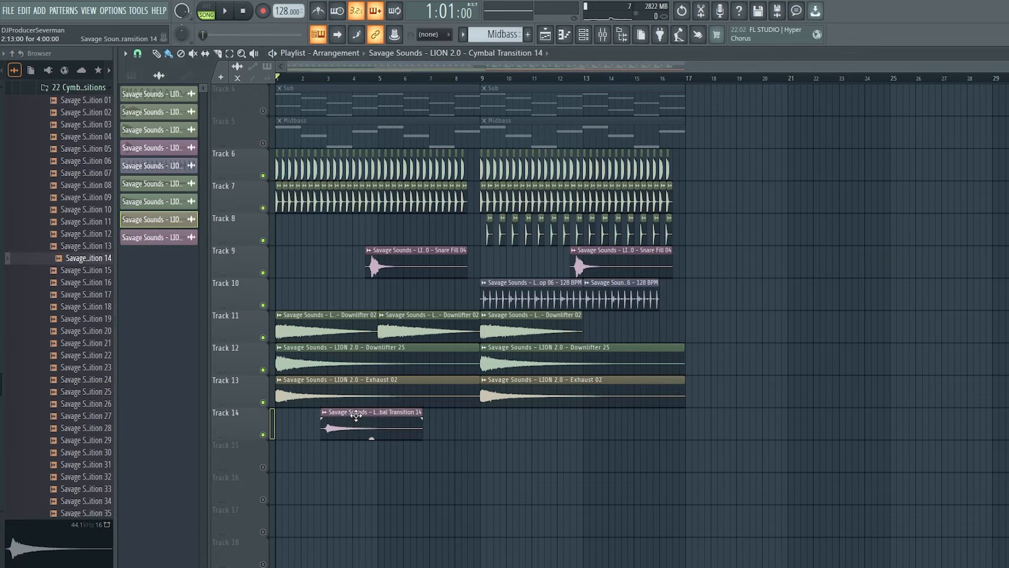
{"action": "left_click", "coordinate": [224, 11]}
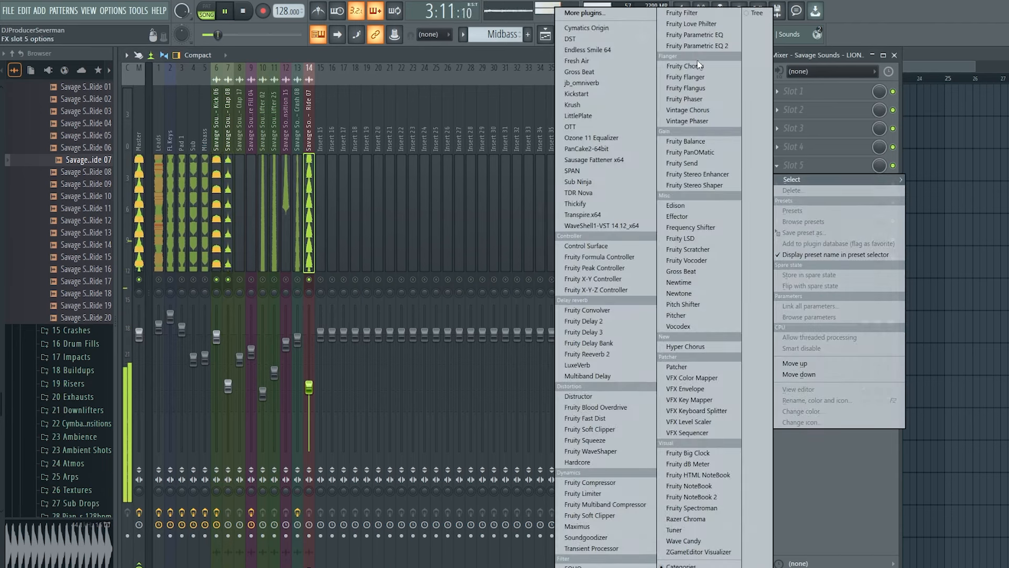
Load Fruity Parametric EQ 2 on the Ride 07 insert and apply a cut preset.
{"action": "left_click", "coordinate": [696, 45]}
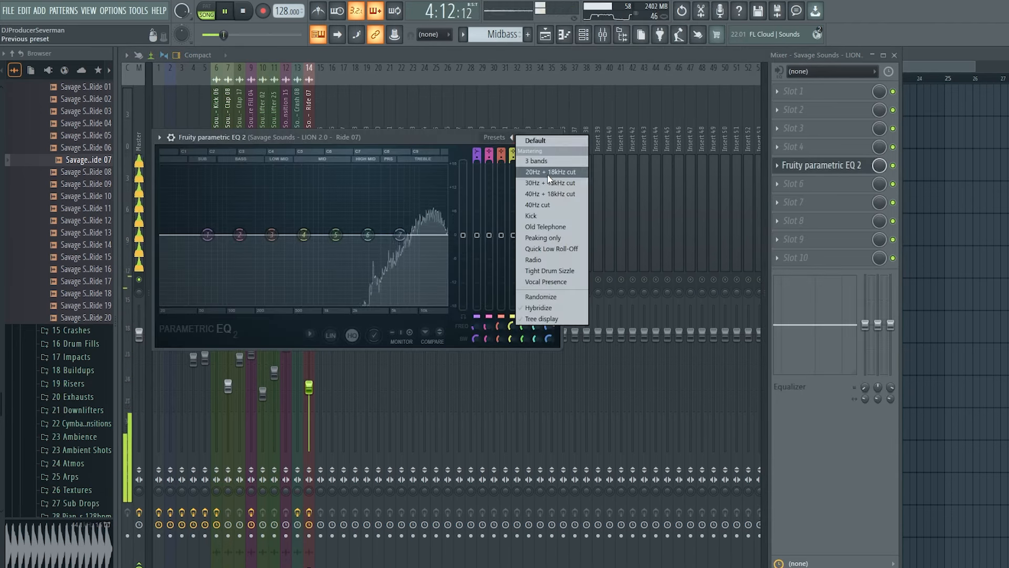
{"action": "left_click", "coordinate": [550, 171]}
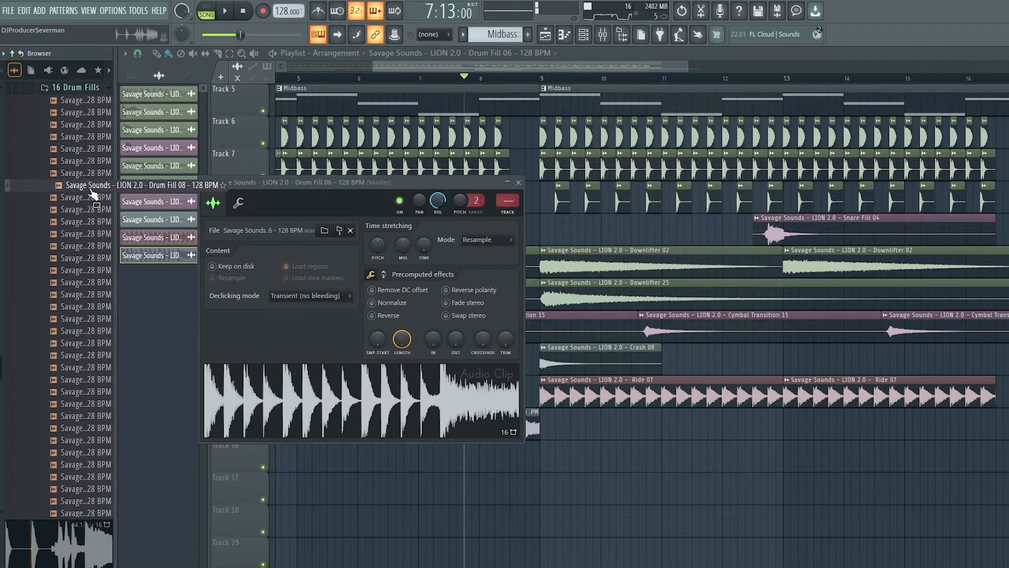
Audition the Drum Fill 08 sample in the Browser.
{"action": "left_click", "coordinate": [84, 197]}
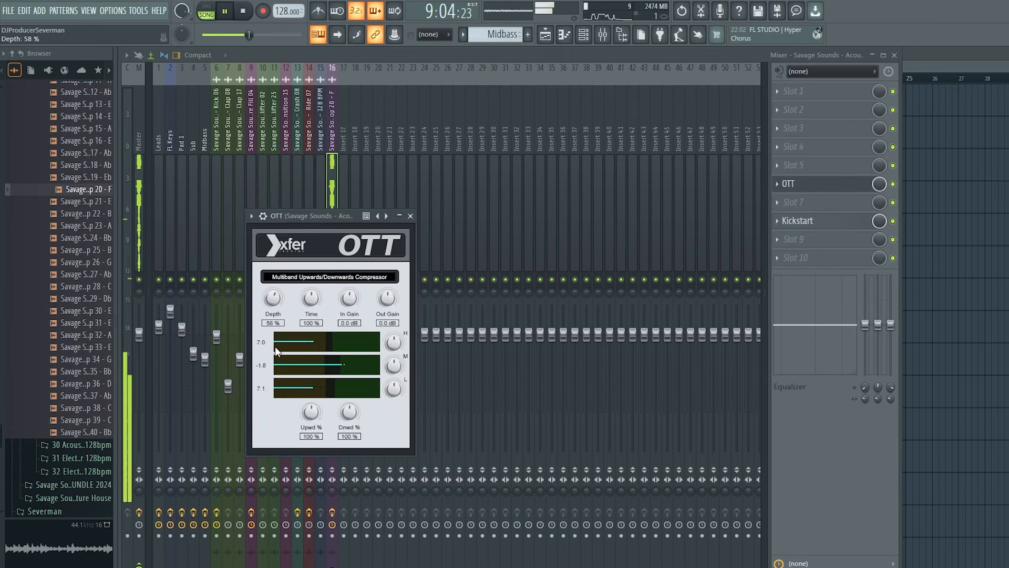
Lower the OTT depth on the acoustic guitar loop insert to 58%.
{"action": "left_click_drag", "start_coordinate": [387, 297], "coordinate": [387, 306]}
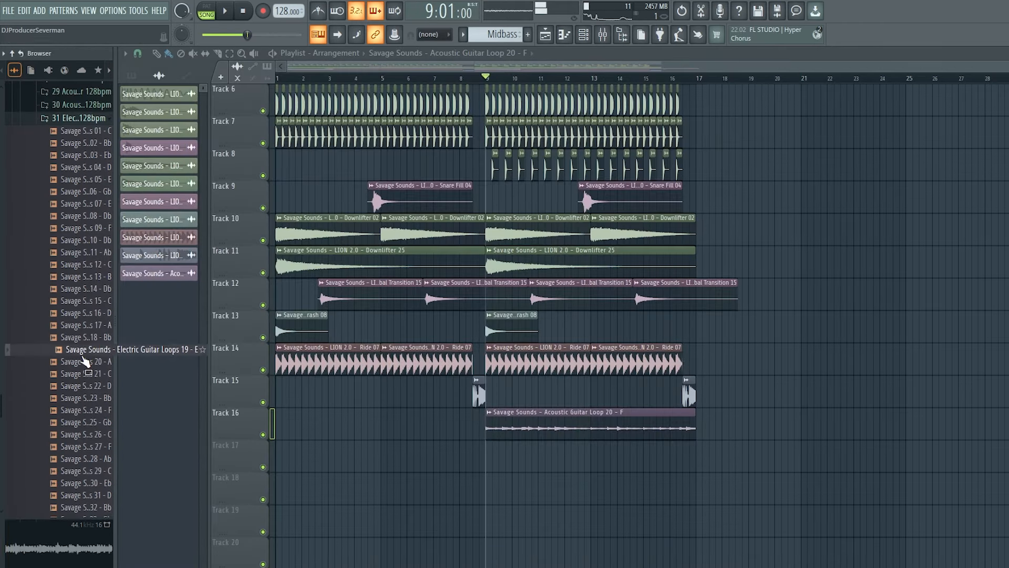
Scroll the Browser down to the Electric Guitar Loops.
{"action": "scroll", "scroll_direction": "down", "scroll_amount": 3}
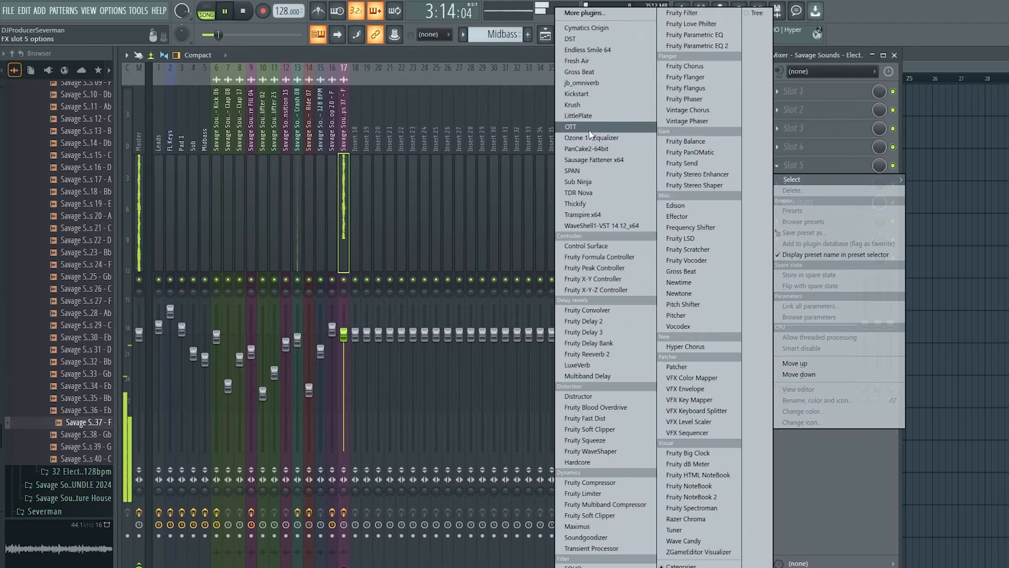
Load OTT on the guitar loop insert and EQ it: cut near 2 kHz, boost around 647 Hz.
{"action": "left_click", "coordinate": [570, 126]}
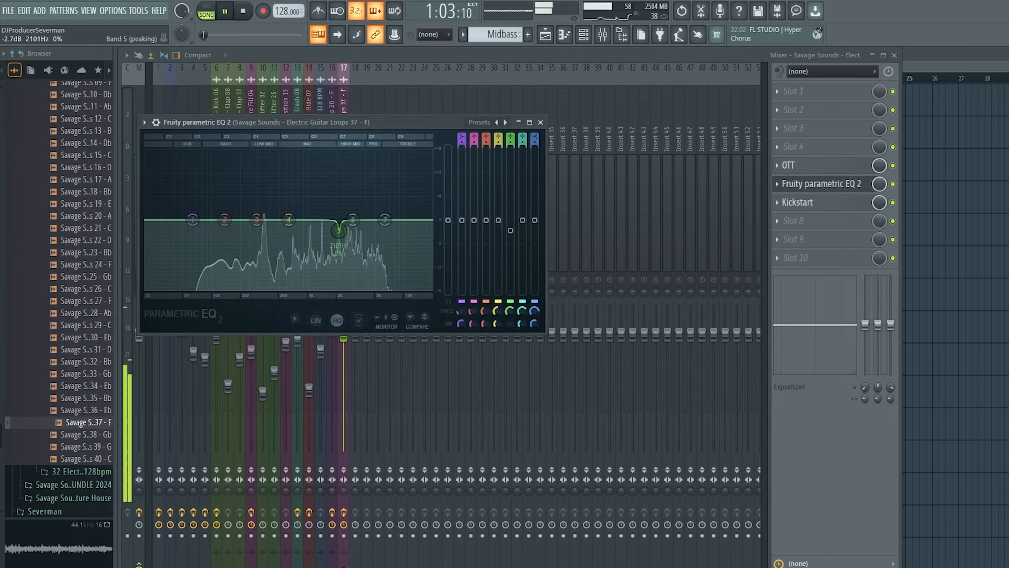
{"action": "left_click_drag", "start_coordinate": [337, 231], "coordinate": [337, 242]}
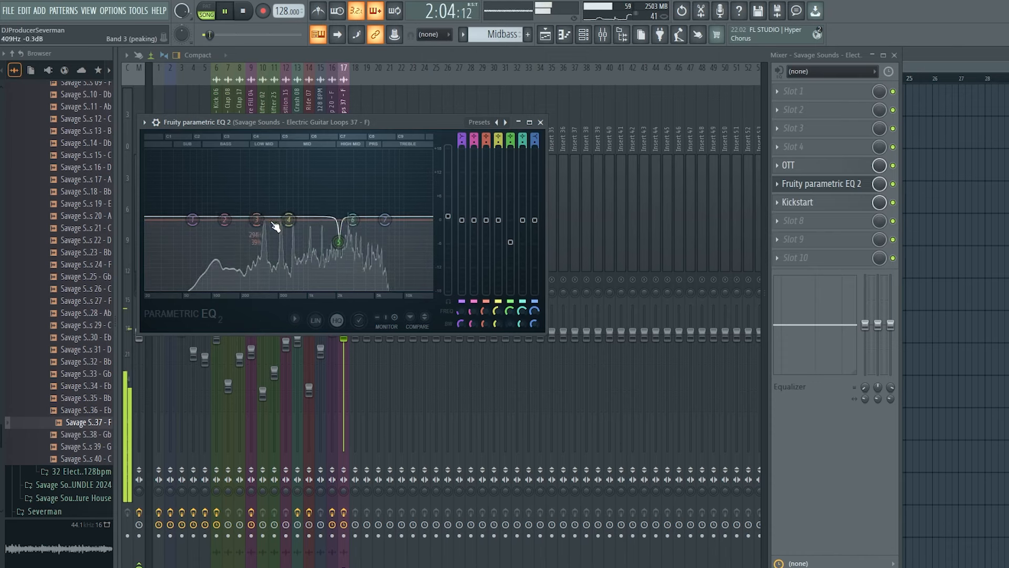
{"action": "left_click_drag", "start_coordinate": [289, 218], "coordinate": [289, 207]}
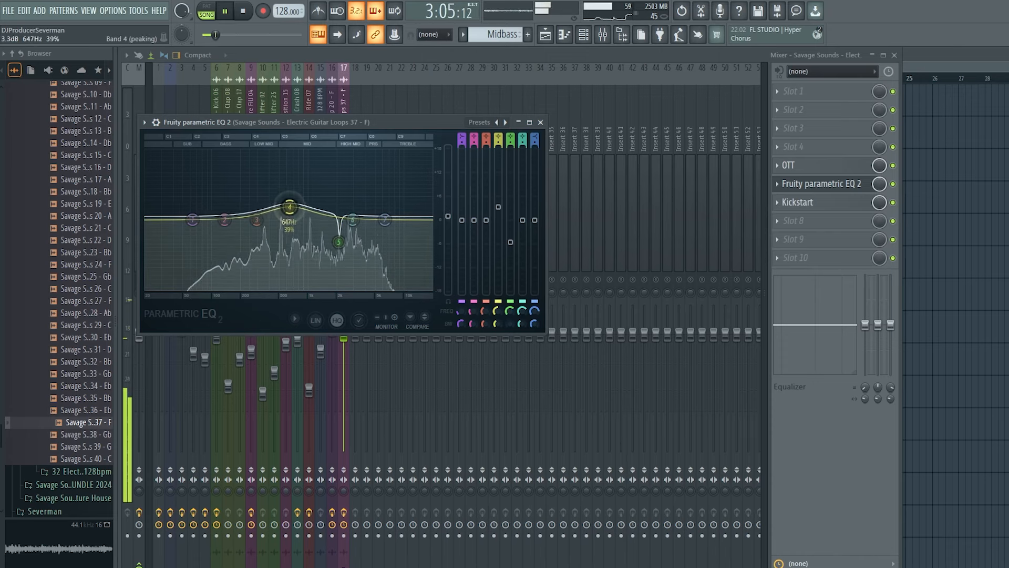
{"action": "left_click_drag", "start_coordinate": [290, 207], "coordinate": [285, 205]}
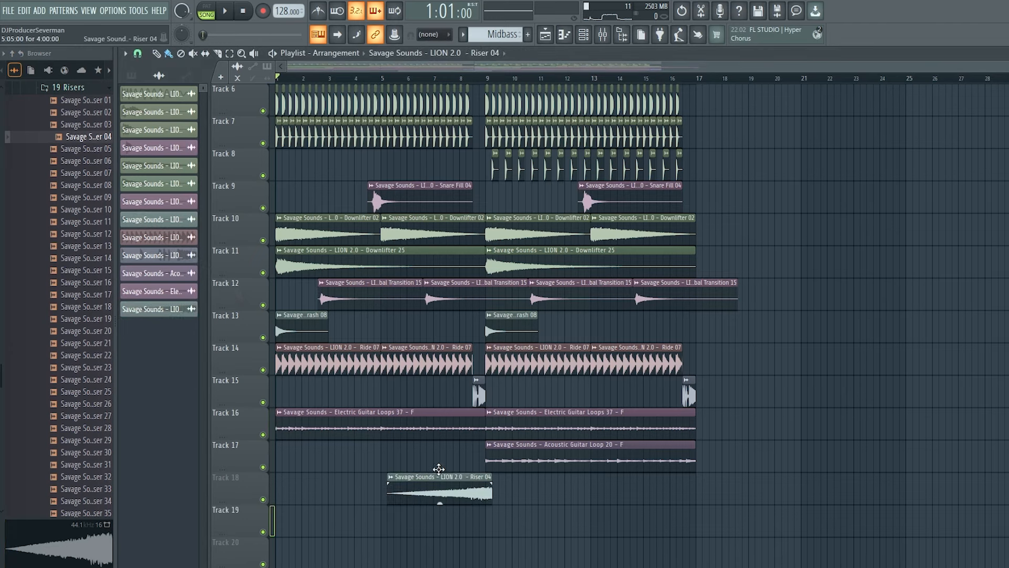
Add Riser 04 to Track 18 and open Sausage Fattener on the master.
{"action": "double_click", "coordinate": [439, 488]}
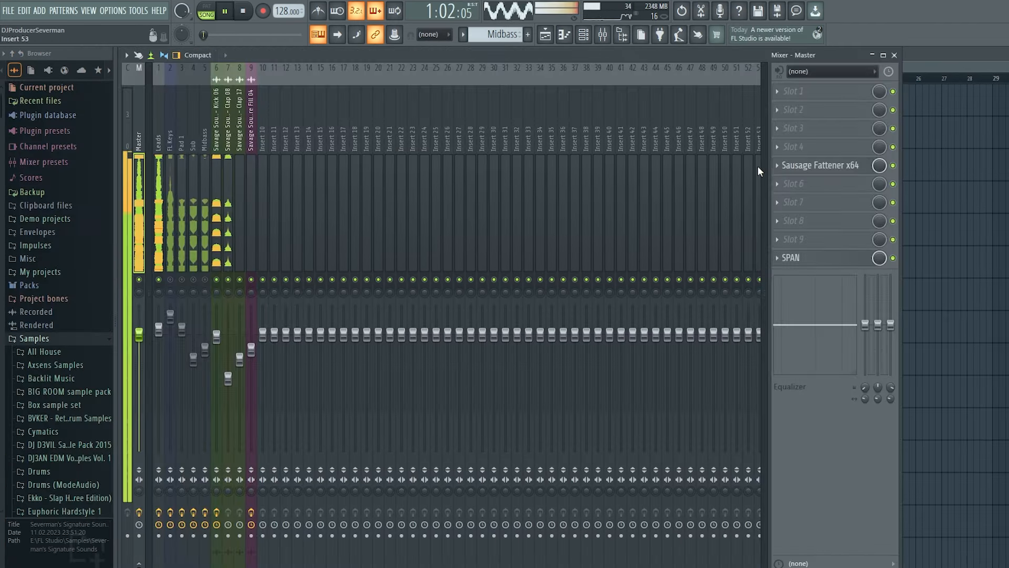
{"action": "left_click", "coordinate": [825, 165]}
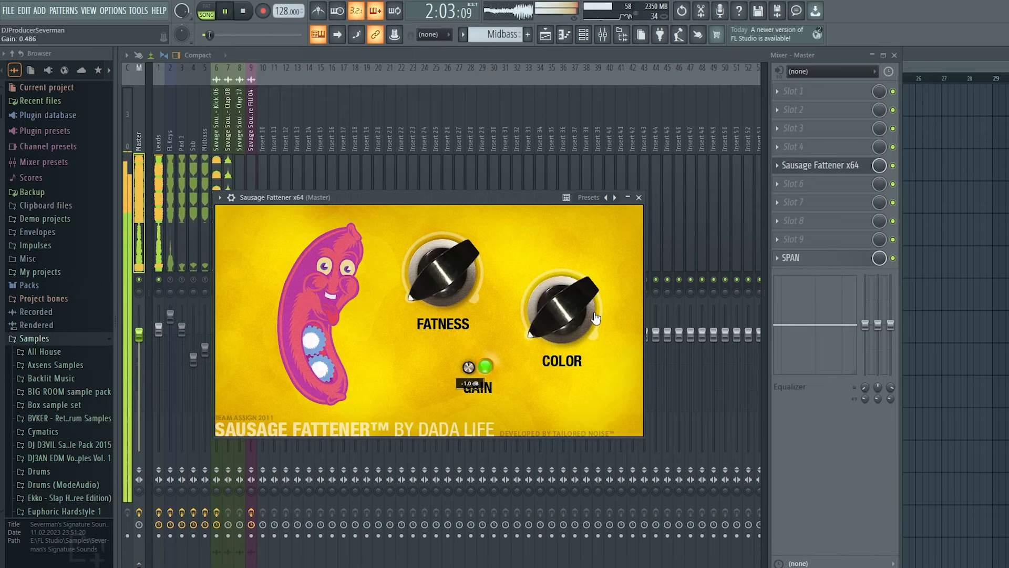